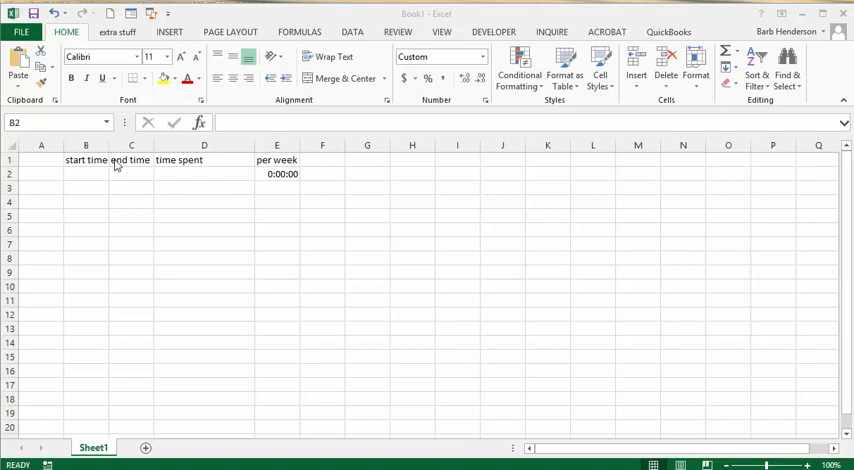
Step: Select B2 and begin typing the first start time, 8
left_click(85, 173)
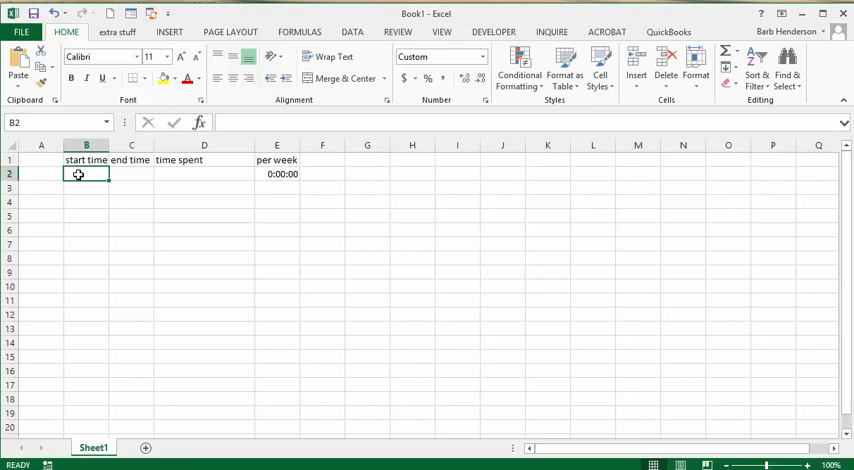
type("8")
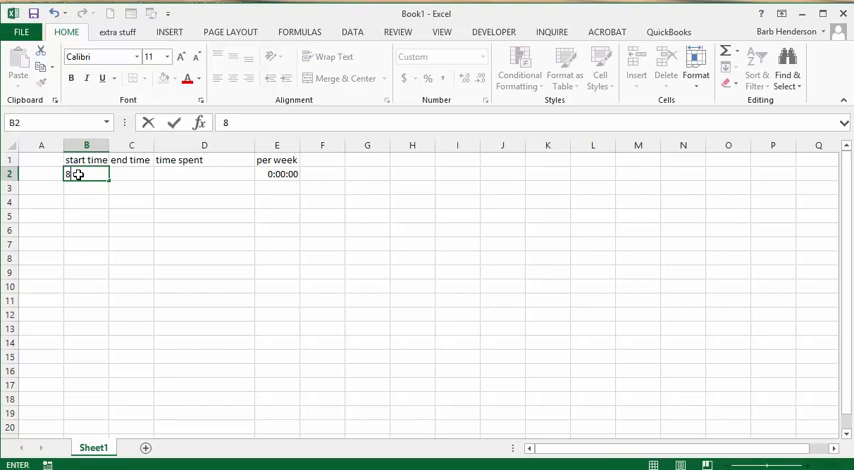
Step: Finish the start time 8:05:00 in B2
type(":05")
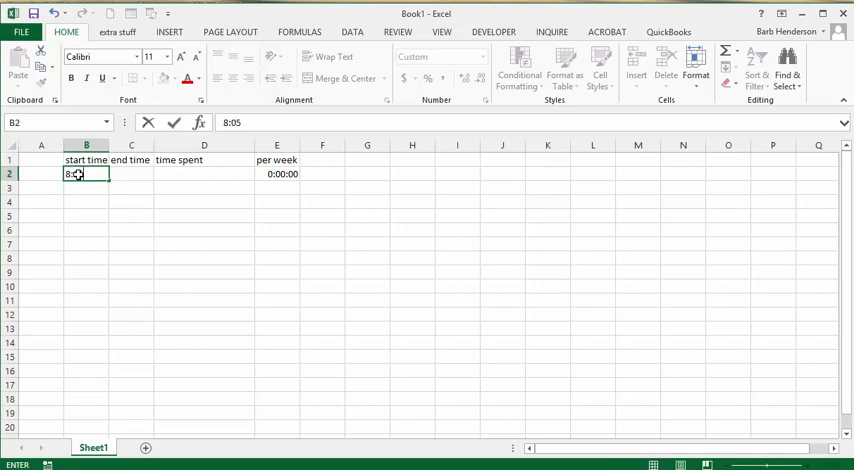
type("\"")
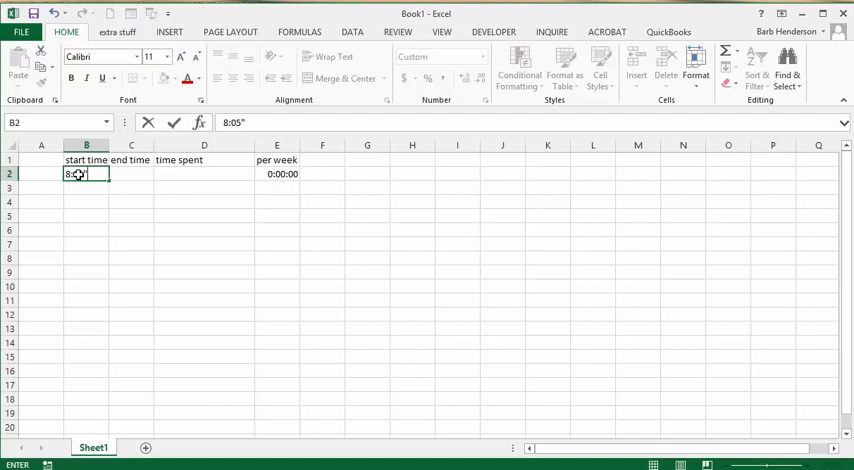
type(":00")
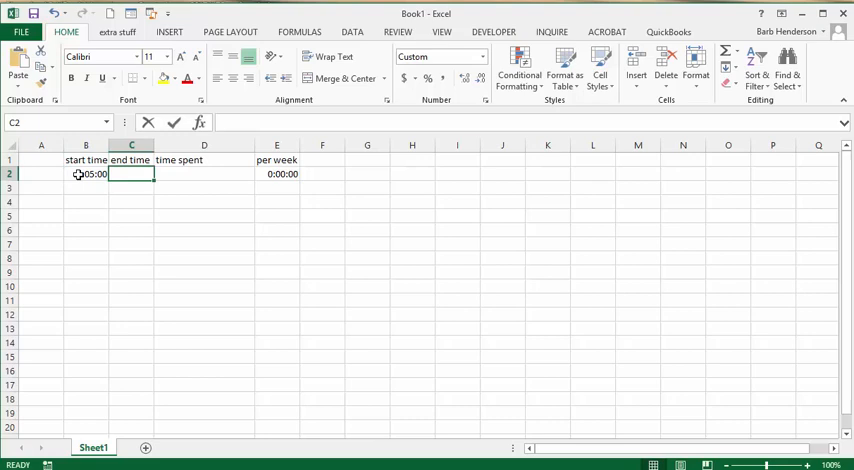
Step: Enter the end time 10:30:25 in C2 and begin the time-spent formula
type("10:")
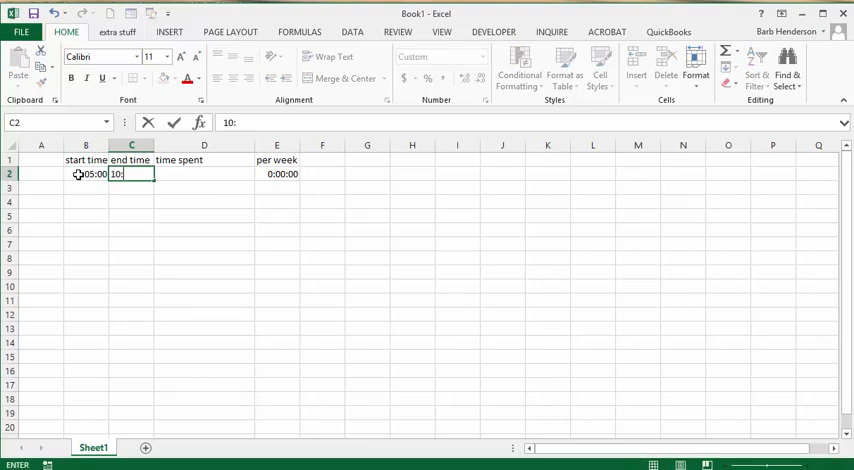
type("30")
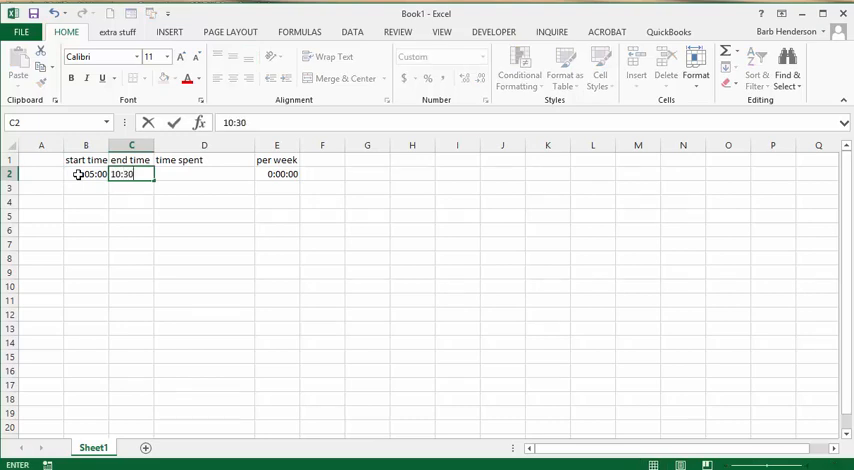
type(":25")
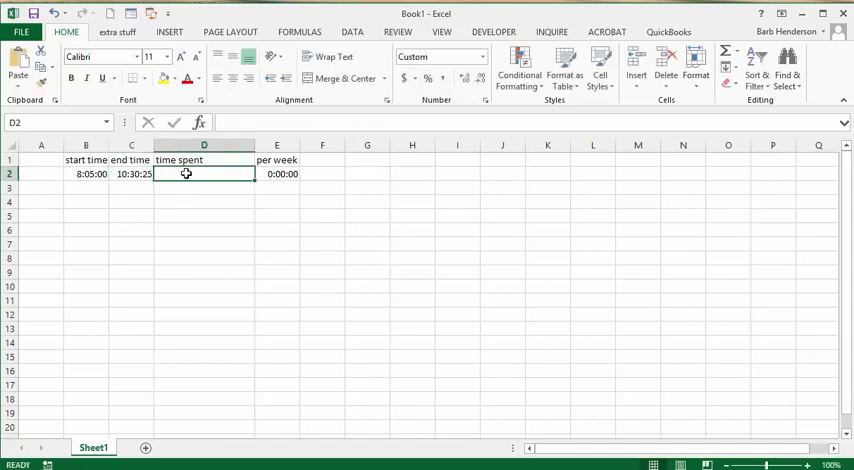
type("=")
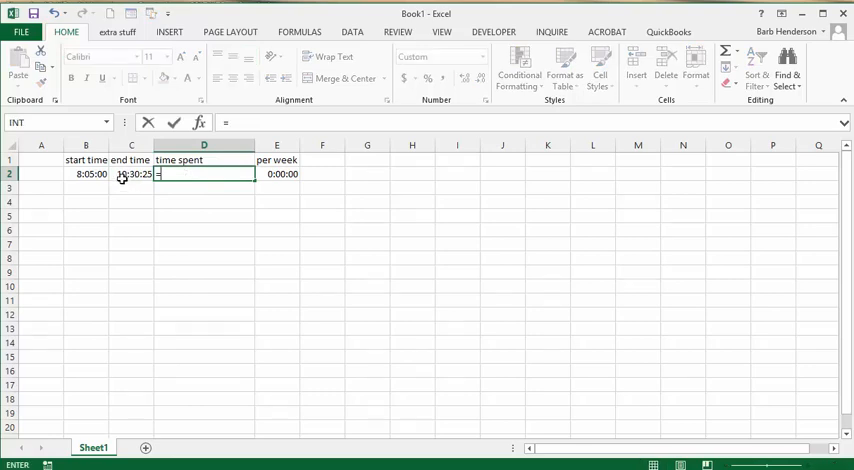
Step: Complete D2 as =C2-B2 giving 2:25:25, and check E2's =D2*5 weekly value
left_click(131, 174)
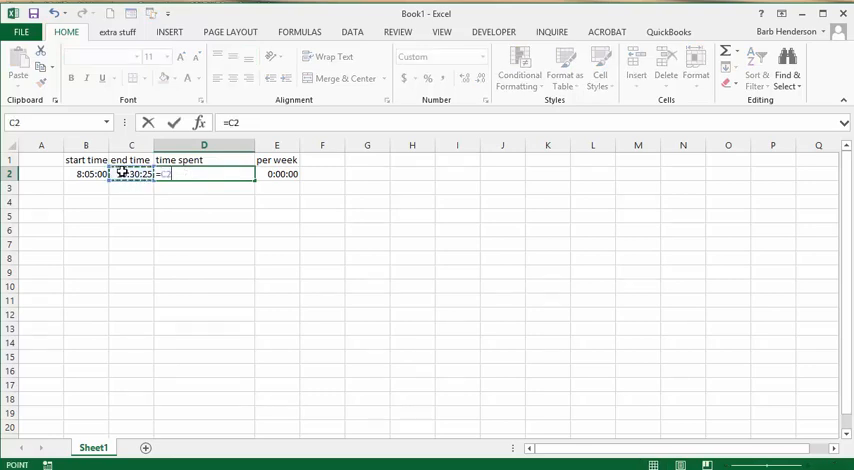
left_click(85, 173)
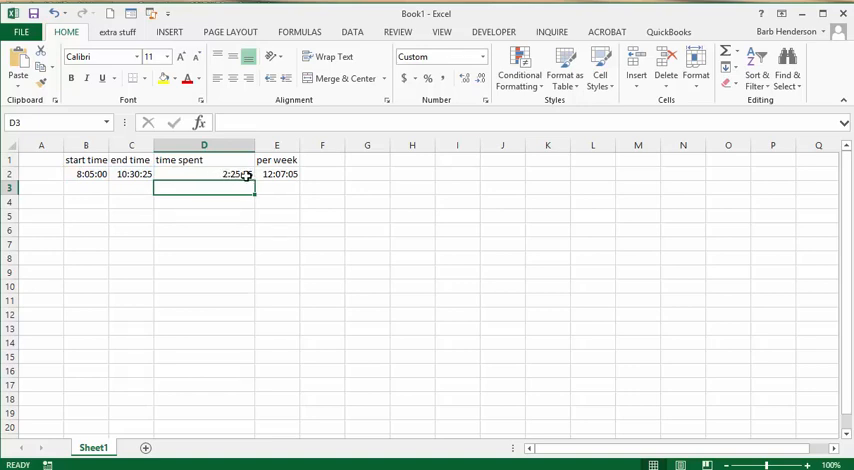
left_click(277, 174)
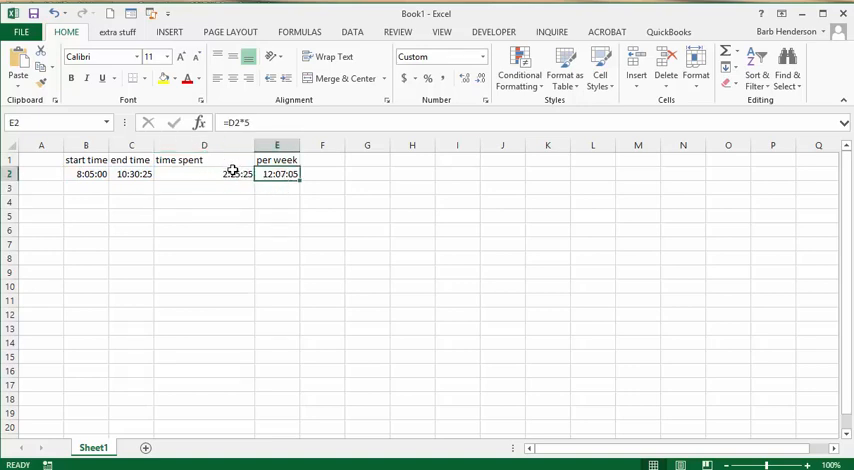
mouse_move(205, 183)
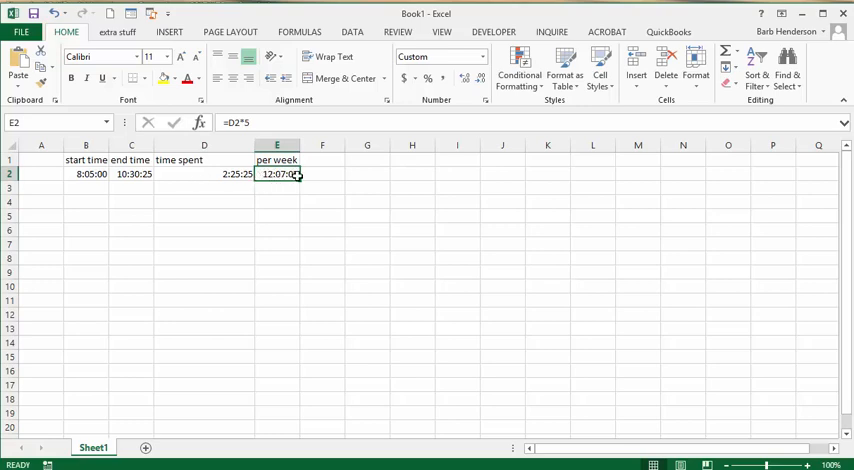
left_click(85, 188)
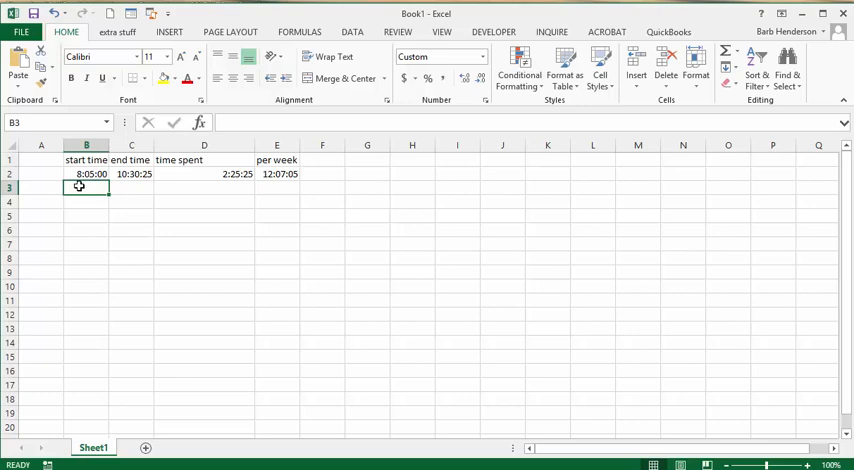
Step: Enter row 3 times: start 10:45:11 in B3 and end 10:50:30 in C3
type("10:45")
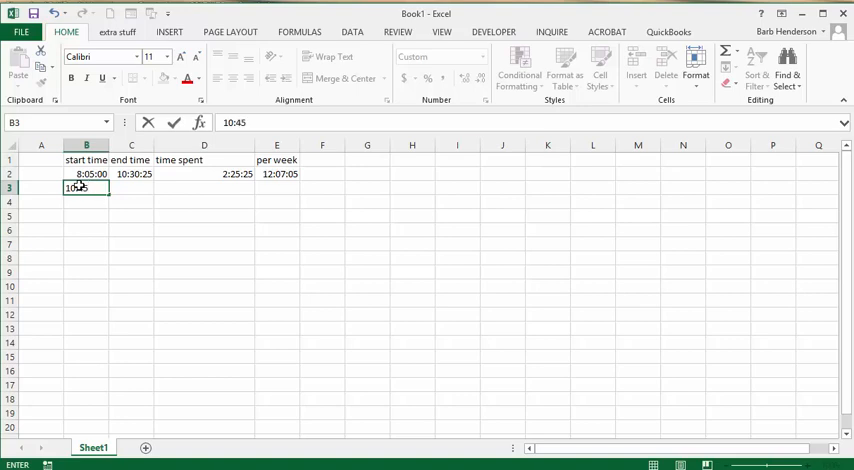
type(":11")
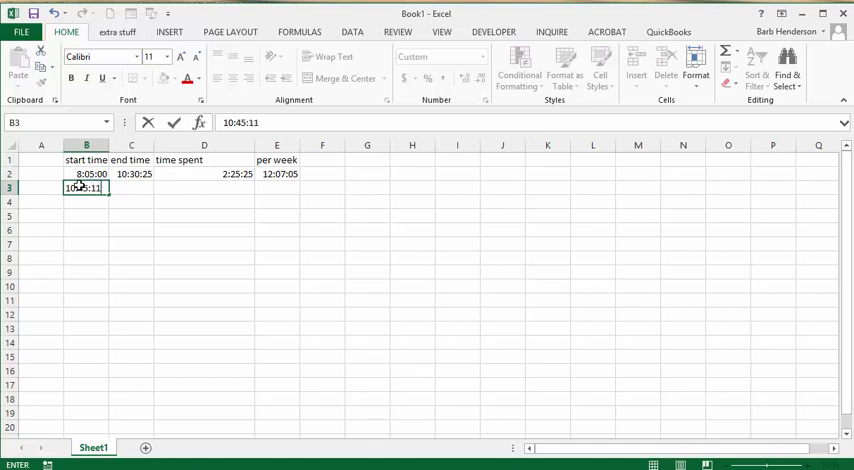
key("Tab")
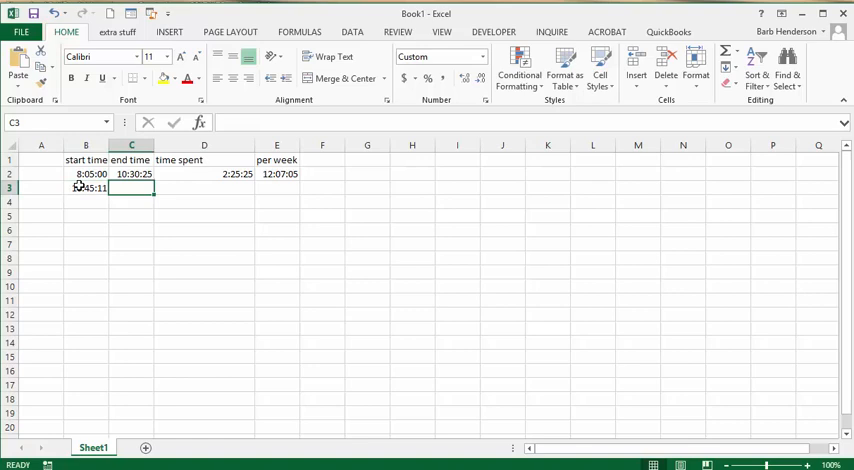
type("10:50")
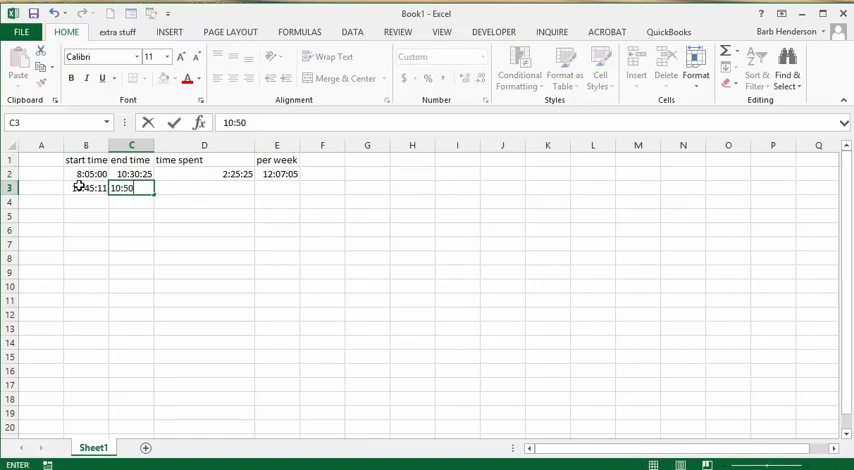
type(":")
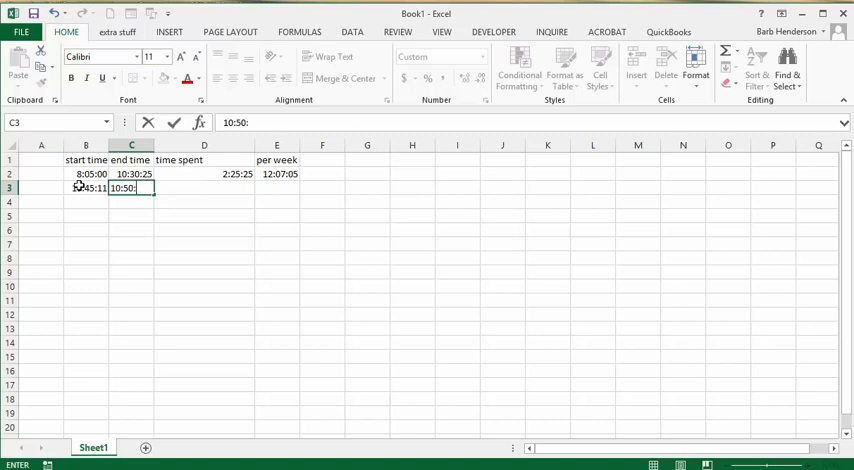
type("30")
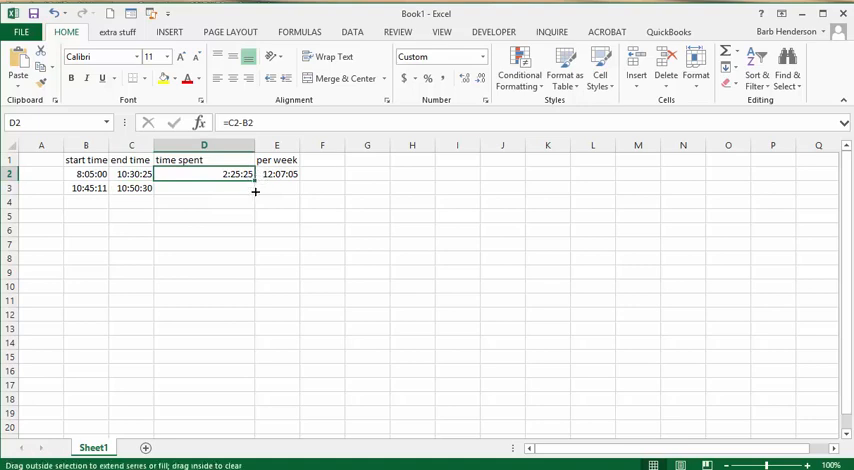
Step: Fill the D2 and E2 formulas down to row 3, giving 0:05:19 and 0:26:35
left_click_drag(254, 179, 203, 188)
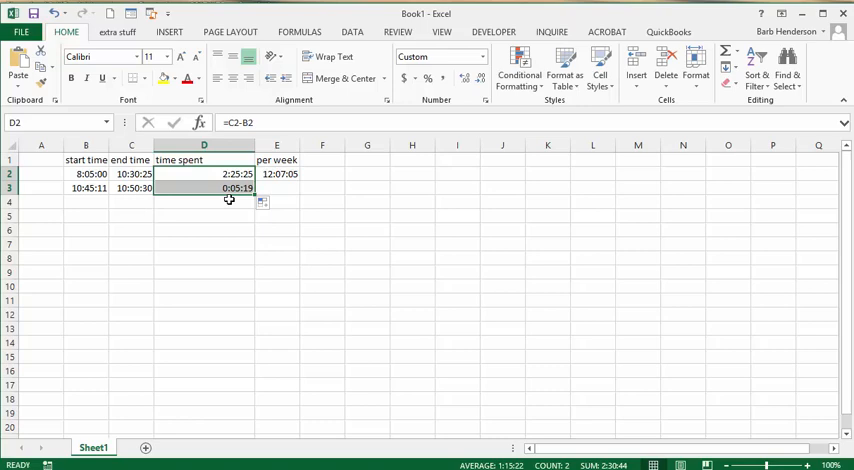
mouse_move(240, 201)
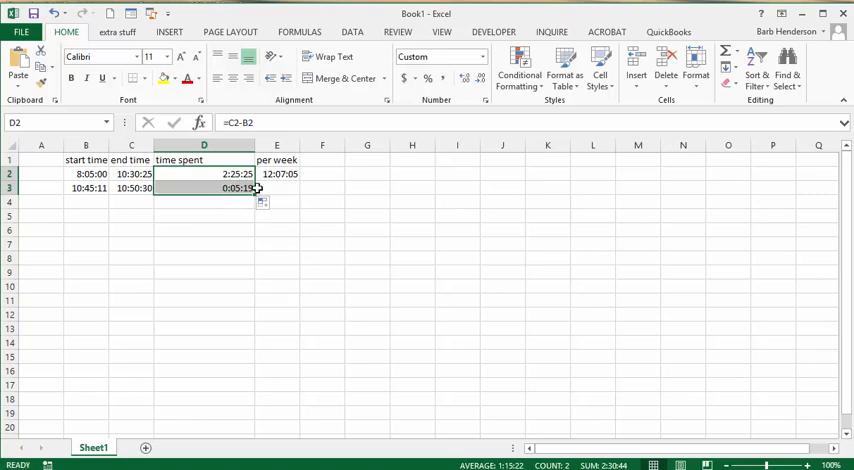
mouse_move(212, 199)
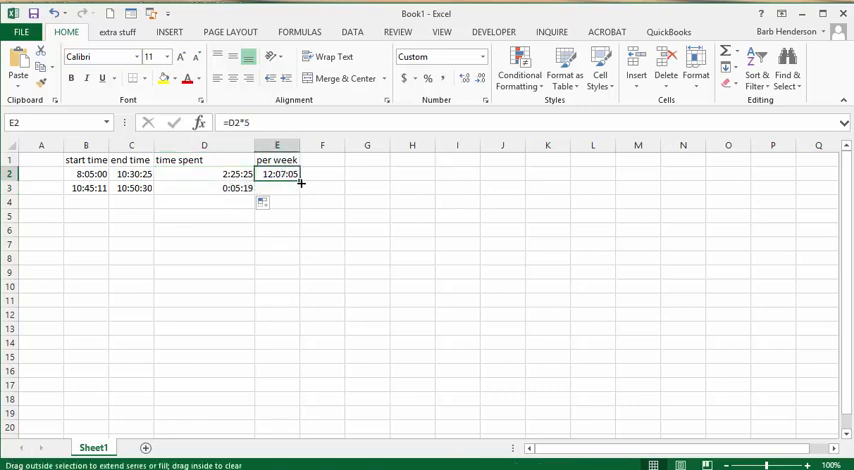
left_click_drag(300, 180, 300, 188)
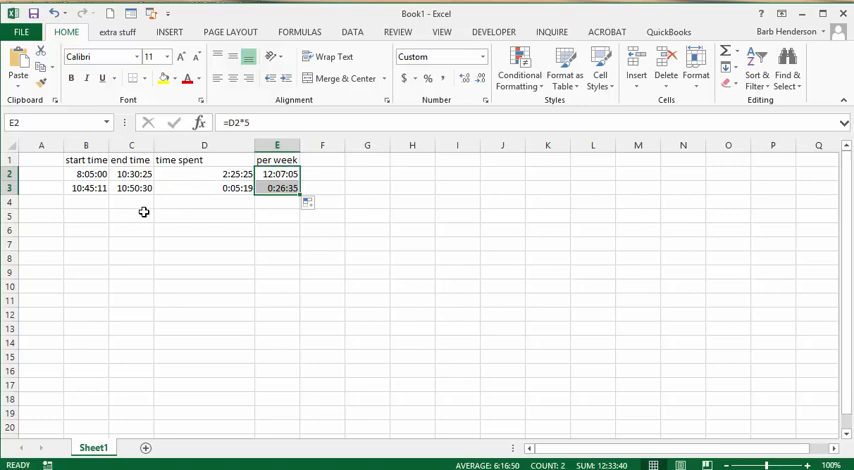
left_click(86, 201)
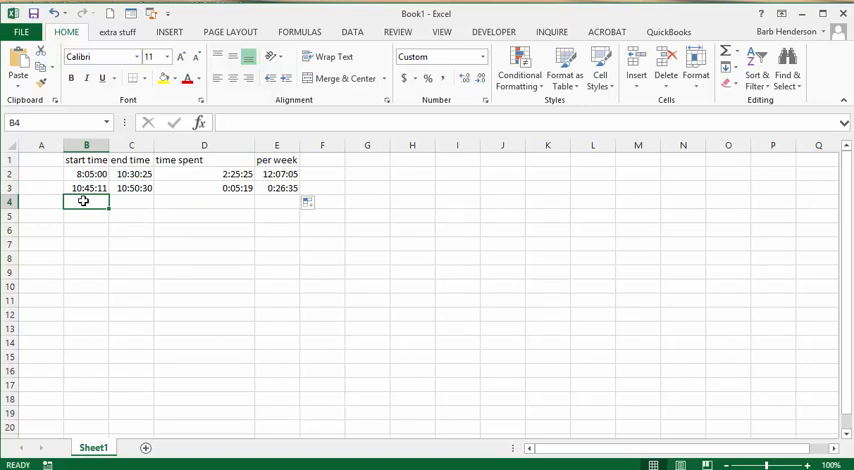
Step: Enter 11:01:03 to 11:01:55 in row 4, giving 0:00:52, then select D5
type("11:01:03")
left_click(131, 202)
type("11:01:55")
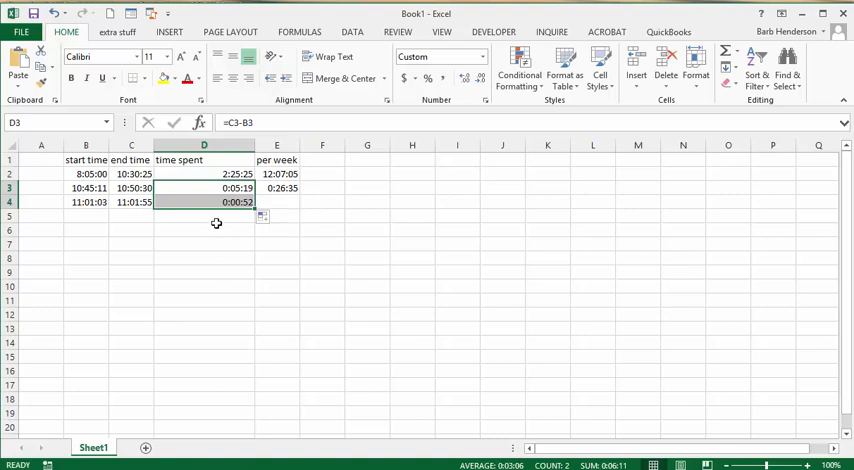
mouse_move(222, 223)
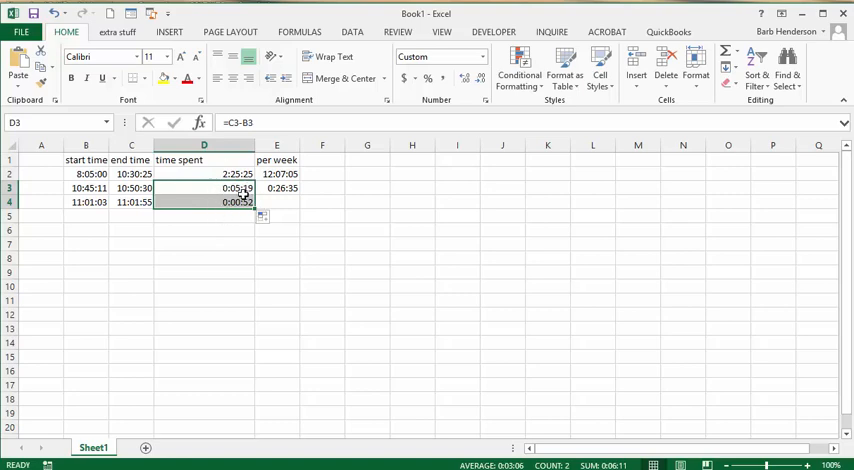
left_click(204, 216)
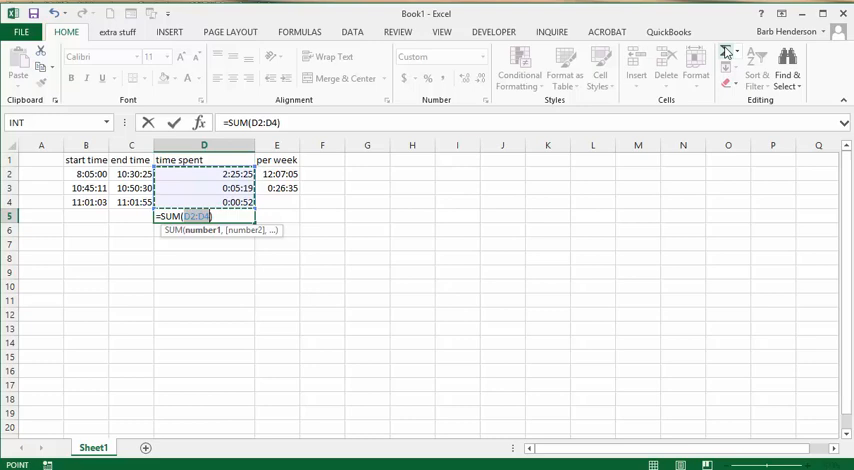
Step: Confirm the D5 sum of 2:31:36 and fill E3's per-week formula down to E5
key("enter")
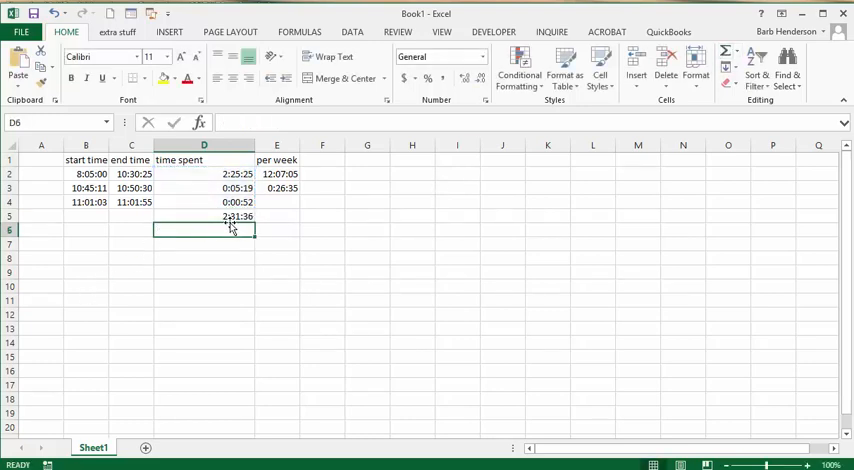
left_click(277, 188)
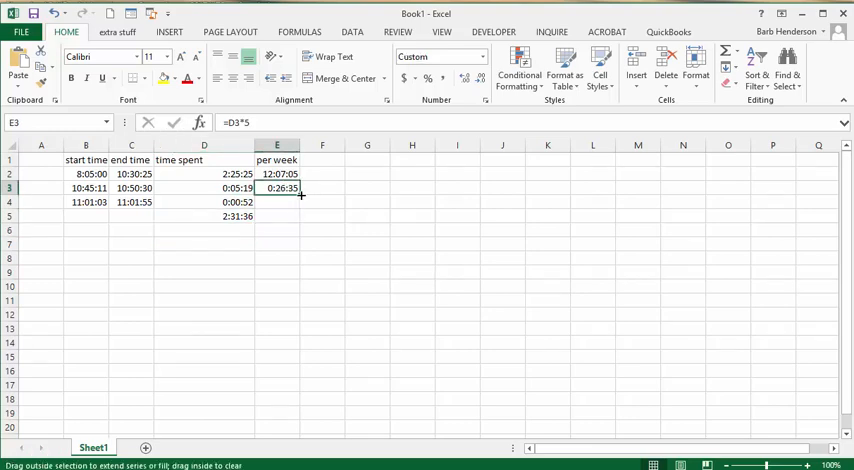
left_click_drag(277, 188, 277, 202)
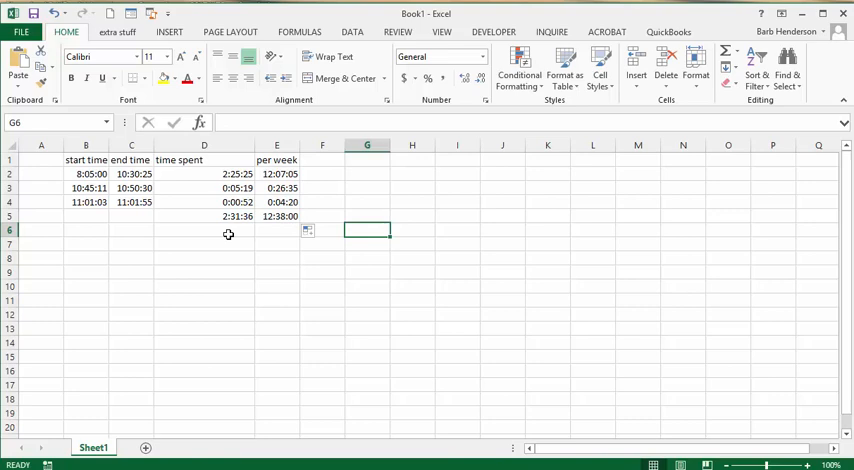
mouse_move(135, 174)
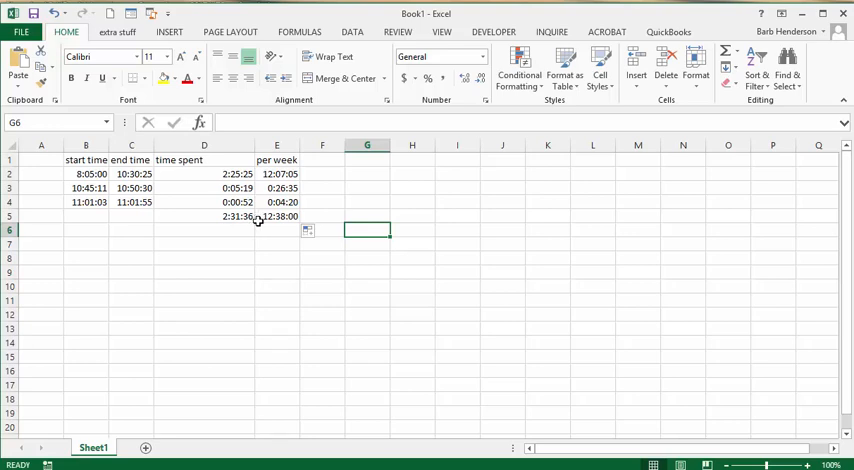
mouse_move(263, 254)
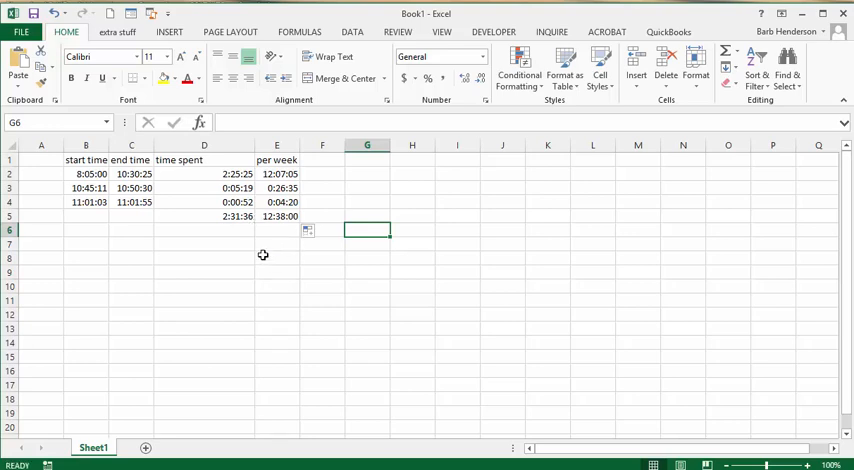
mouse_move(260, 249)
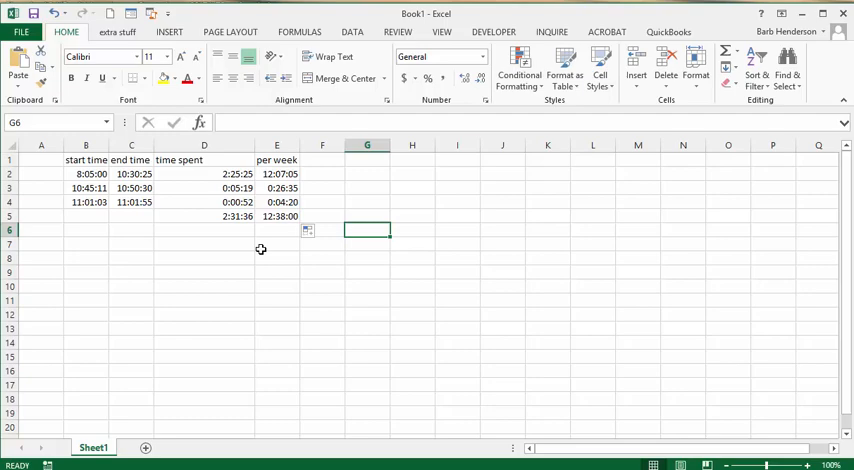